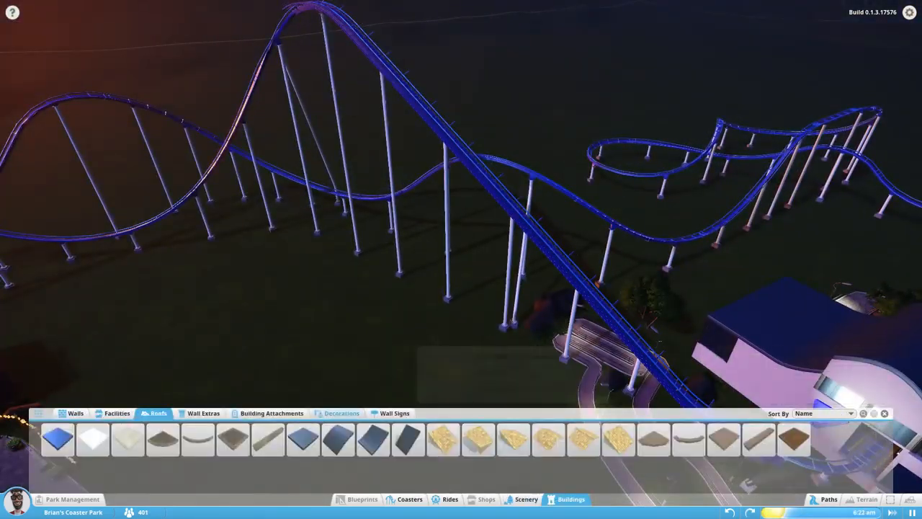
Step: Pick a spotlight from the Decorations pieces and place it on the grass among the supports
{"action": "left_click", "coordinate": [342, 413]}
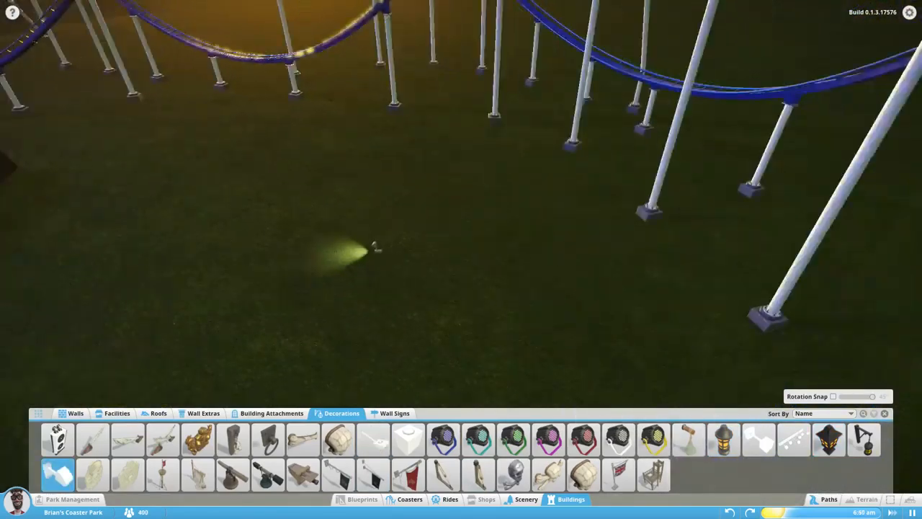
Step: Place a small spotlight at a white support's base using Wall Extras and Decorations, then finish with Done
{"action": "left_click", "coordinate": [204, 413]}
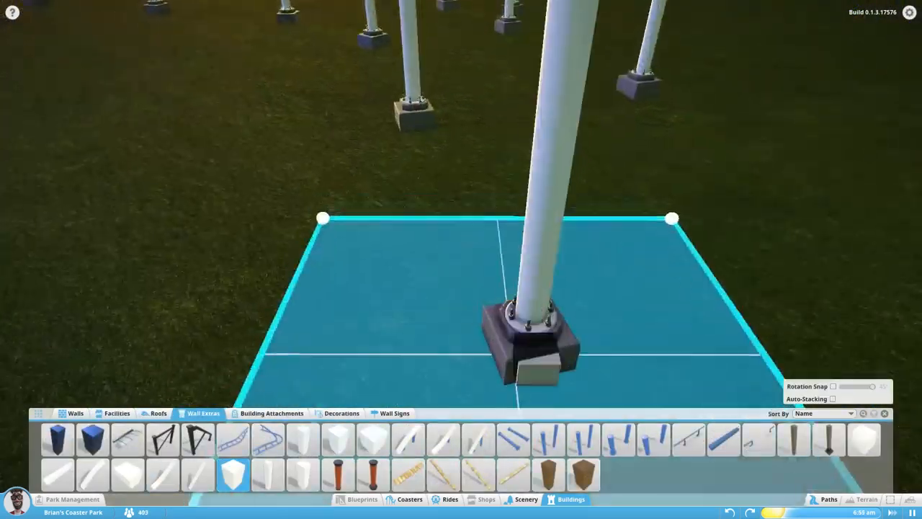
{"action": "left_click", "coordinate": [342, 413]}
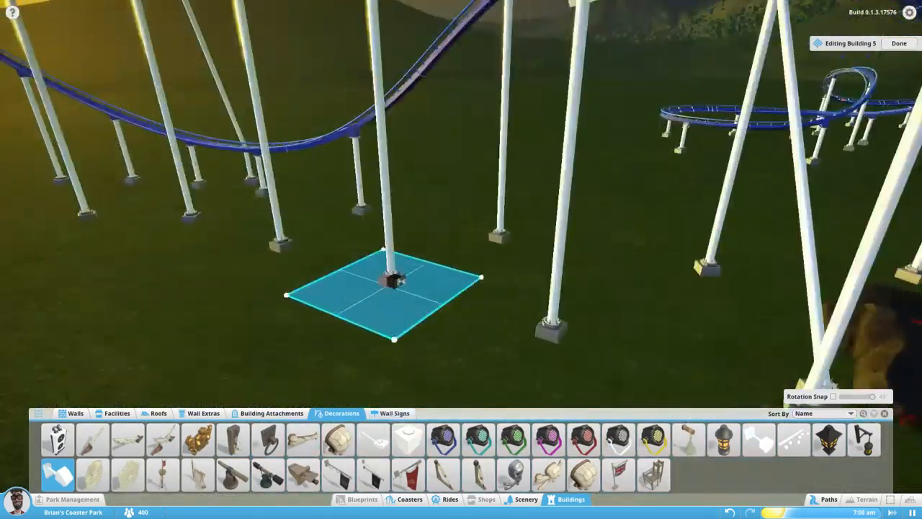
{"action": "left_click", "coordinate": [899, 43]}
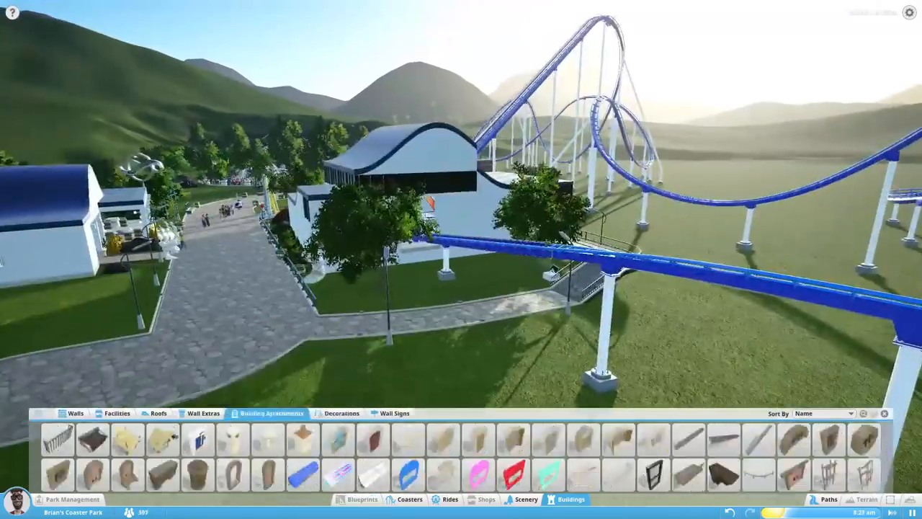
Step: Select the blue railing from Wall Extras and fit sections along the stone exit path edges
{"action": "left_click", "coordinate": [203, 413]}
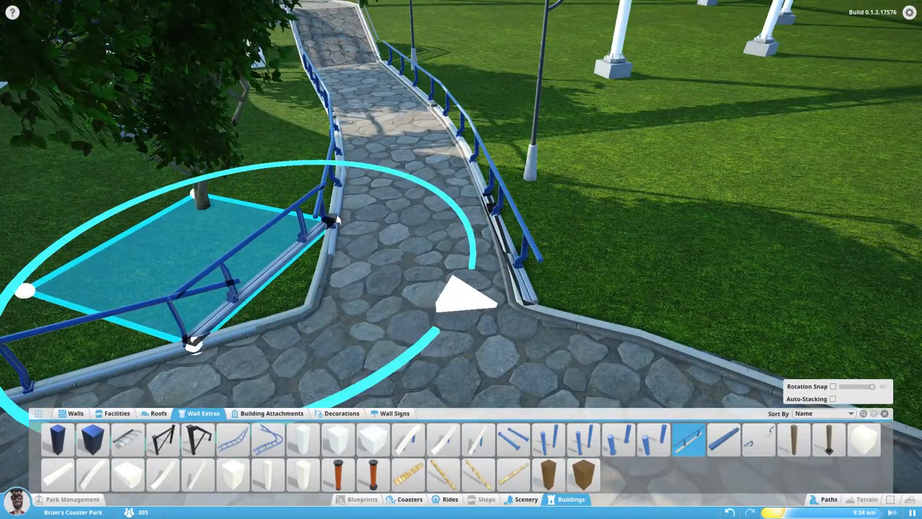
Step: Place a white pillar at the fence corner beside the blue railings near the ramp
{"action": "left_click", "coordinate": [342, 413]}
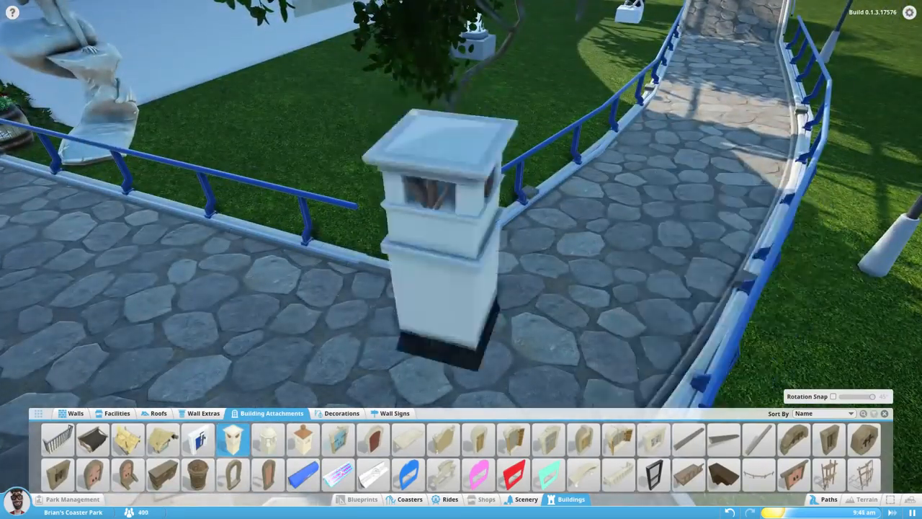
{"action": "left_click", "coordinate": [204, 412]}
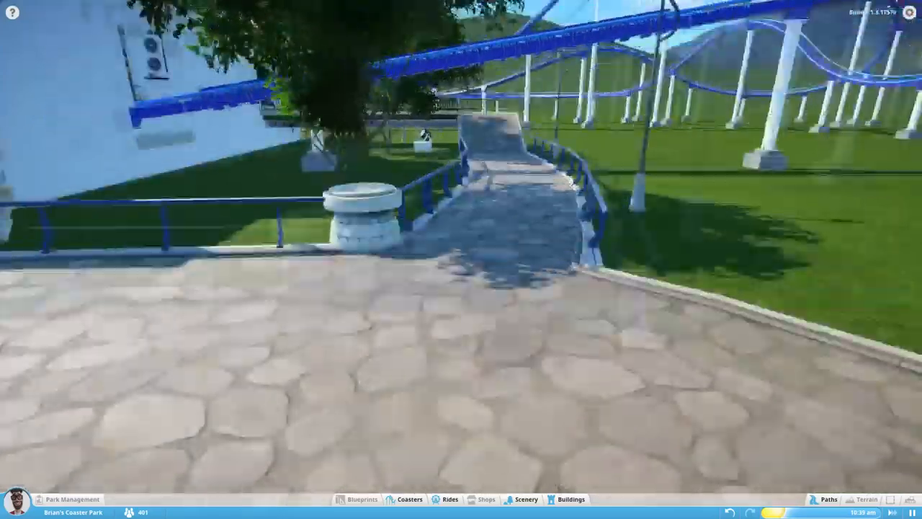
{"action": "left_click", "coordinate": [571, 499]}
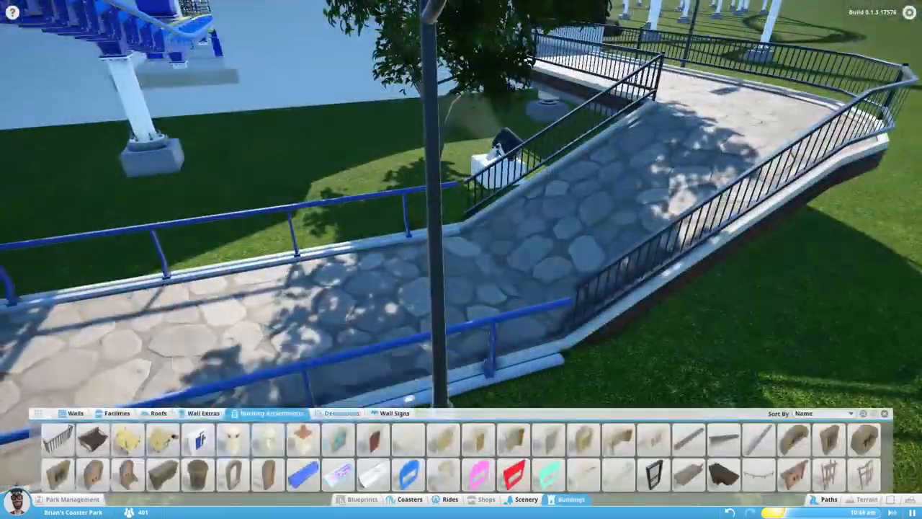